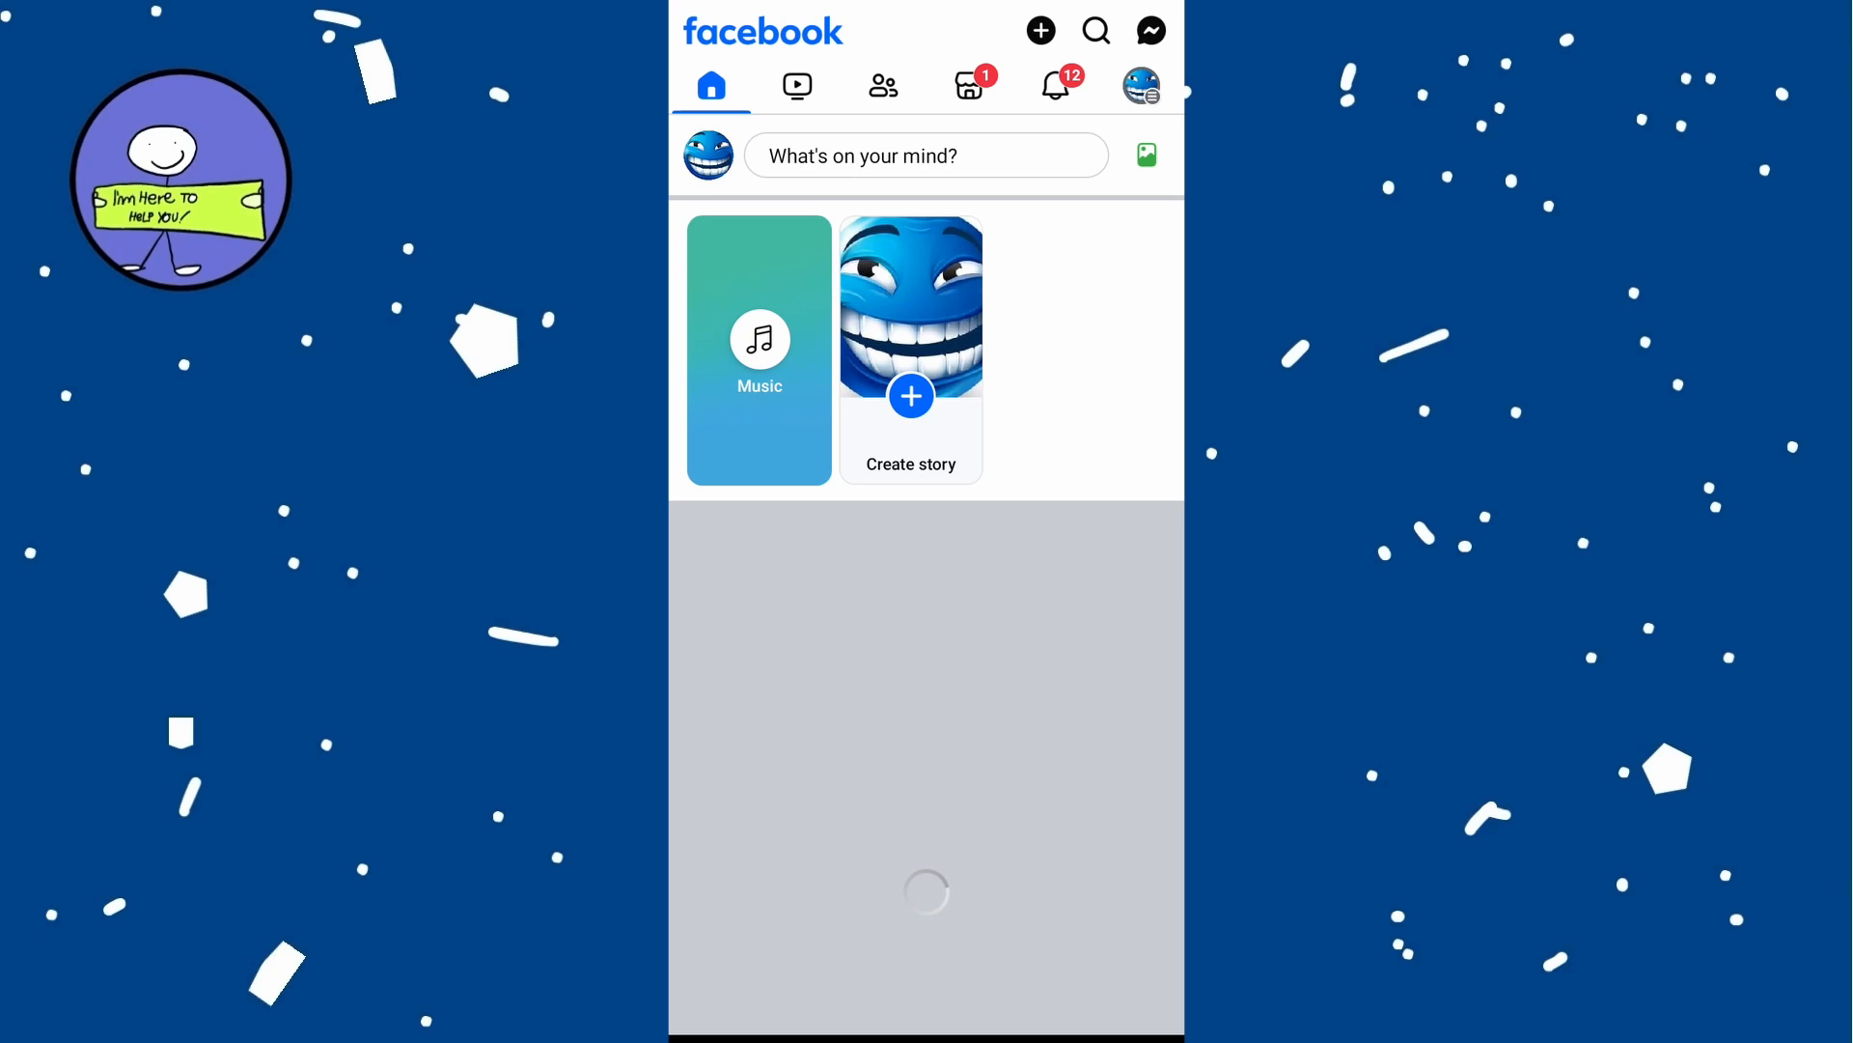
Switch the active profile to the Tutorials595 Page from the menu's profile switcher.
{"action": "left_click", "coordinate": [1138, 84]}
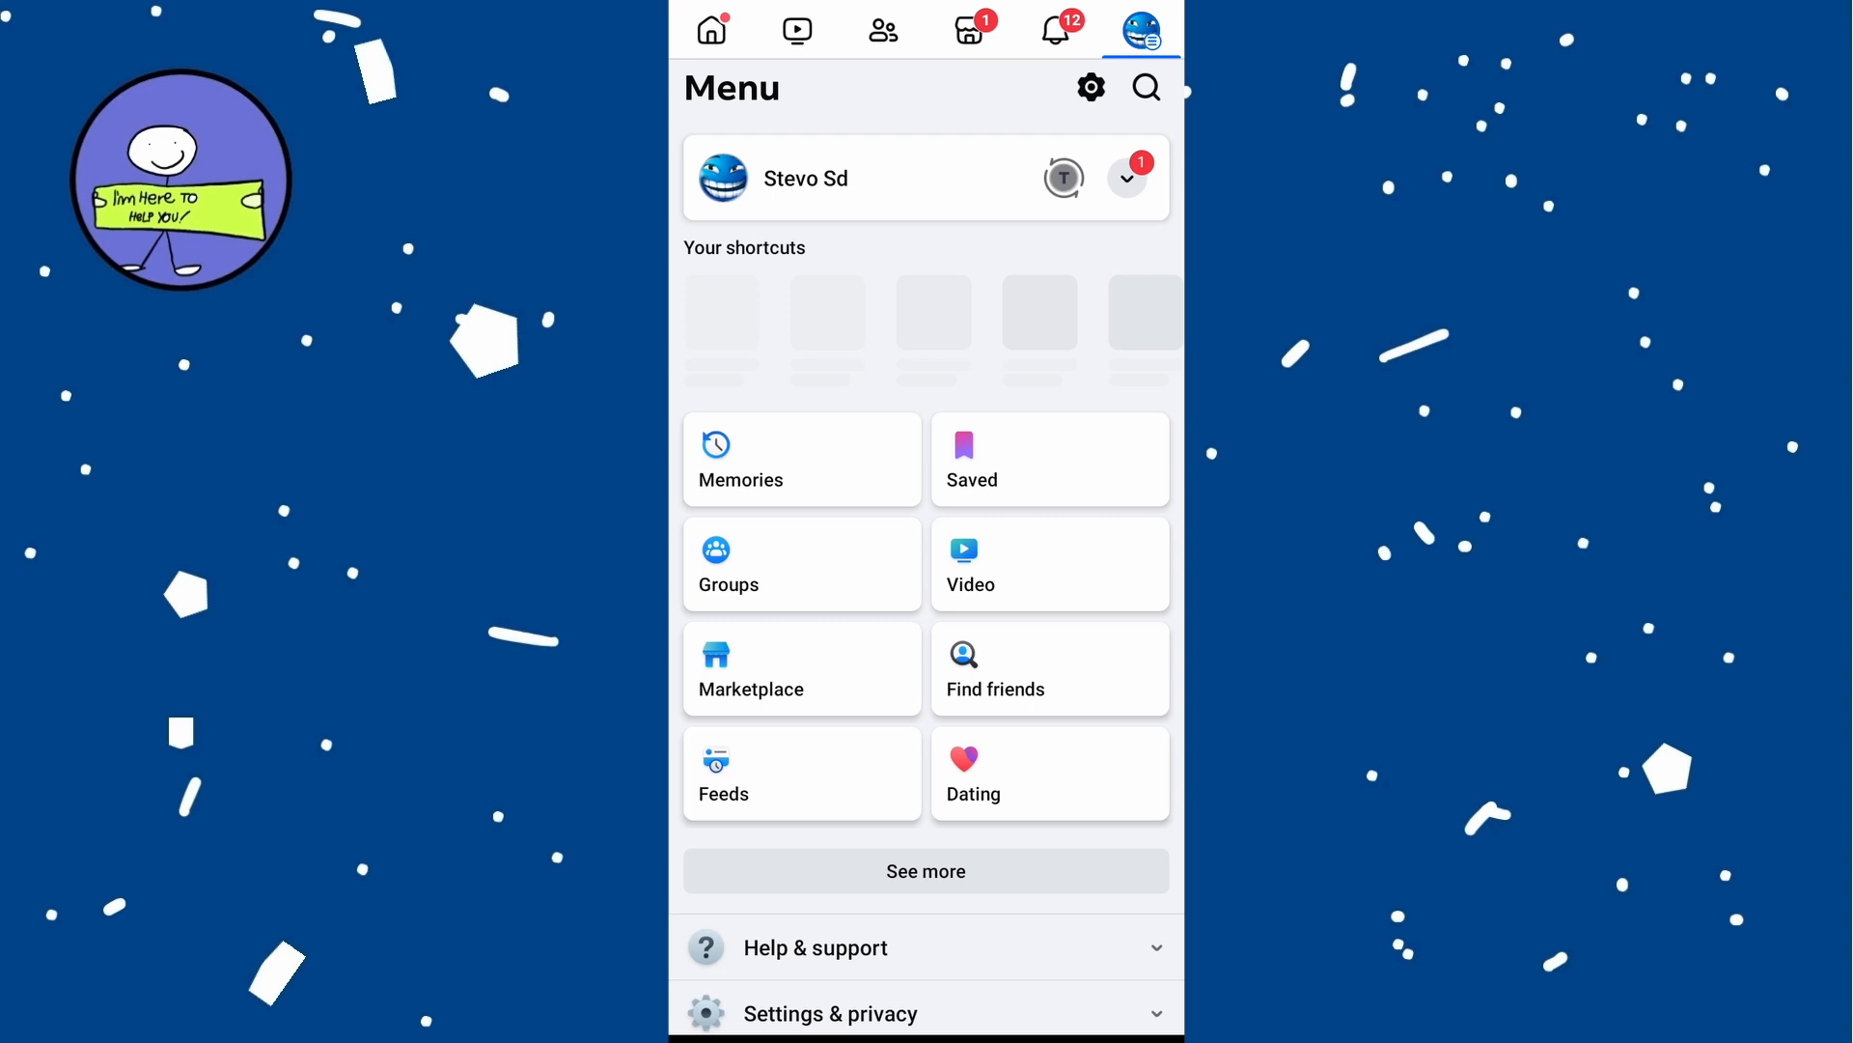
{"action": "left_click", "coordinate": [1123, 179]}
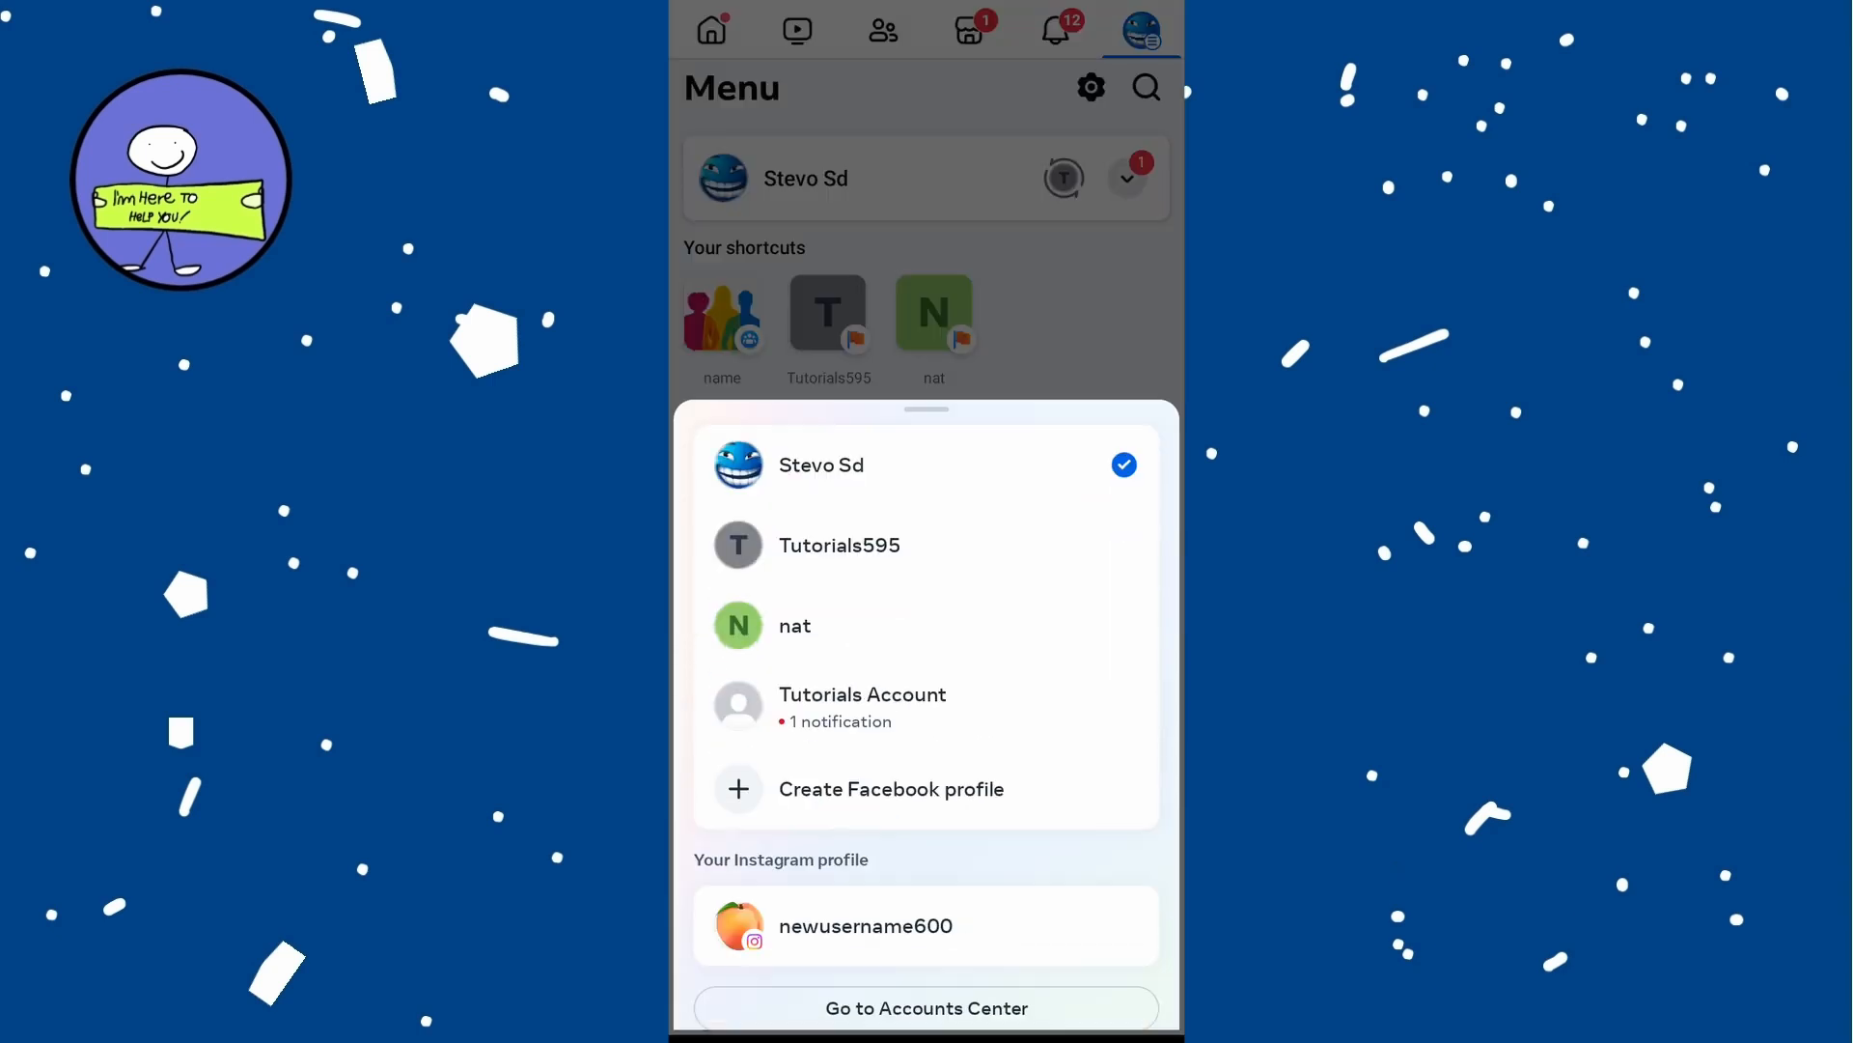
{"action": "left_click", "coordinate": [838, 545]}
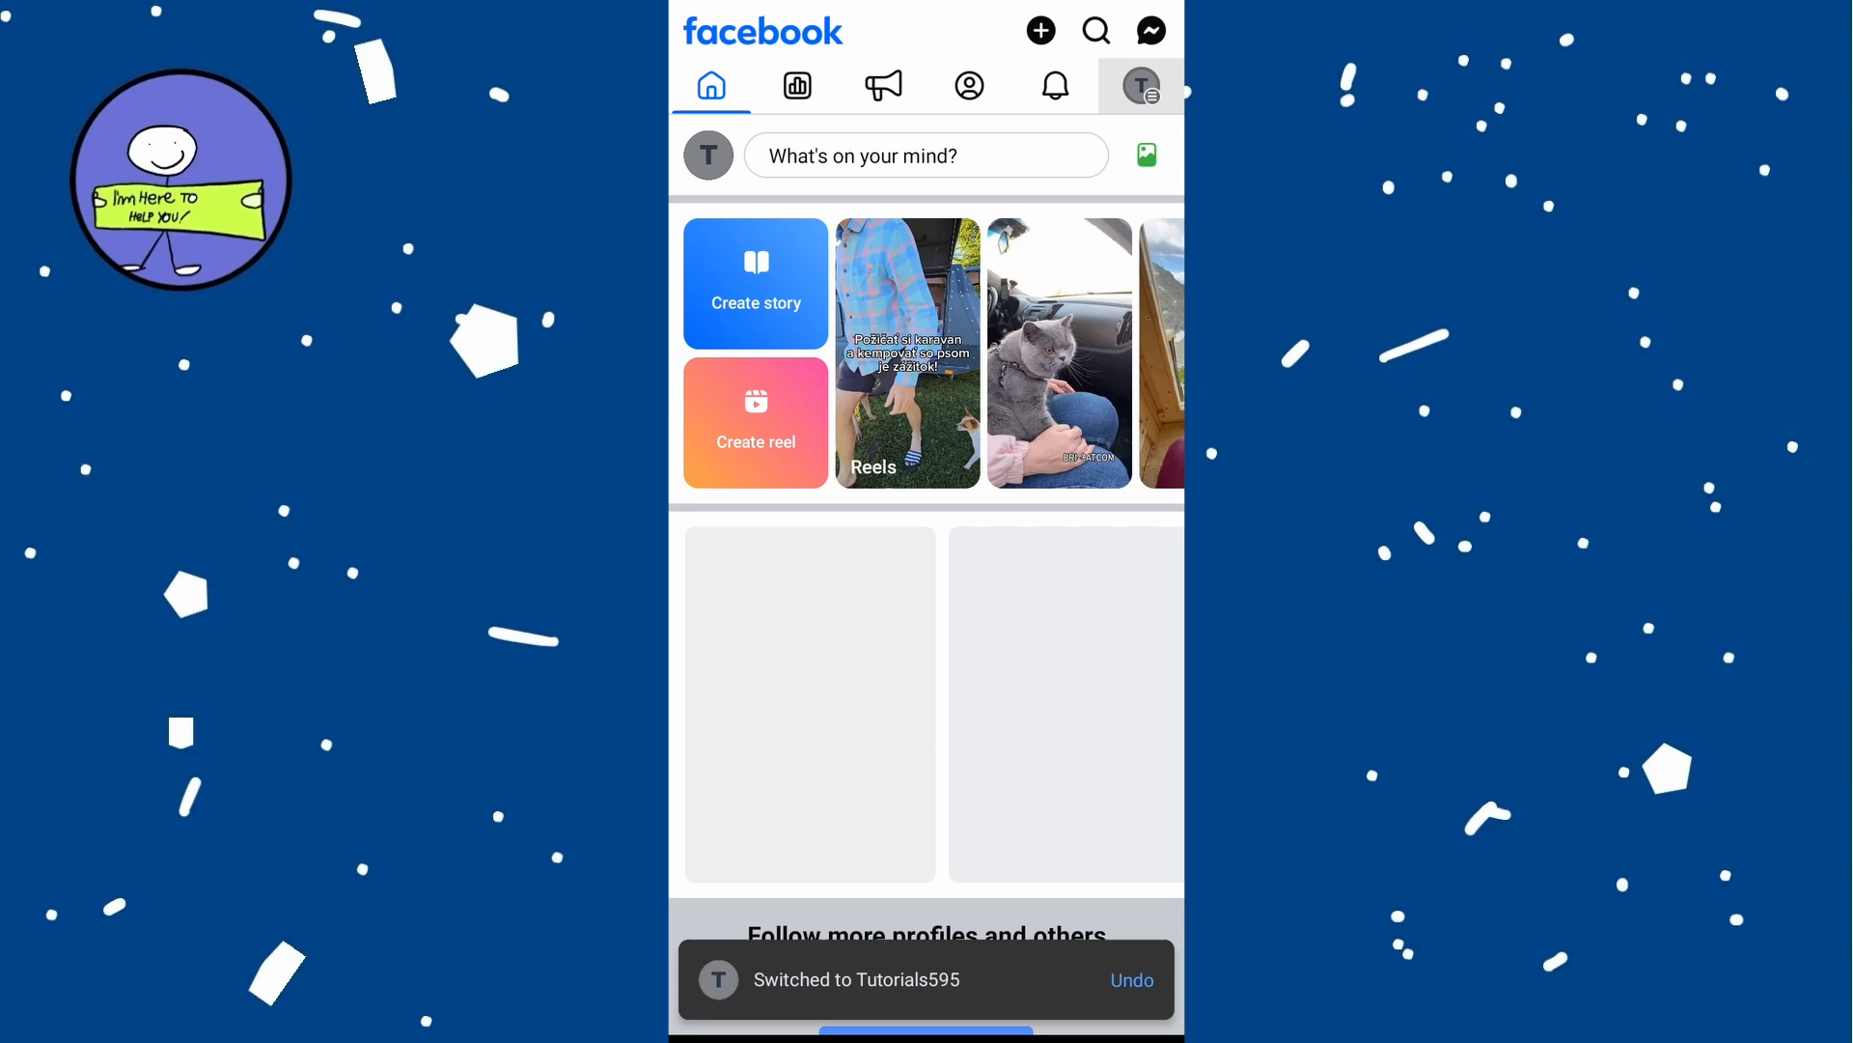
Review Tutorials595 Page Status showing no violations, then bring up the profile switcher.
{"action": "left_click", "coordinate": [1141, 85]}
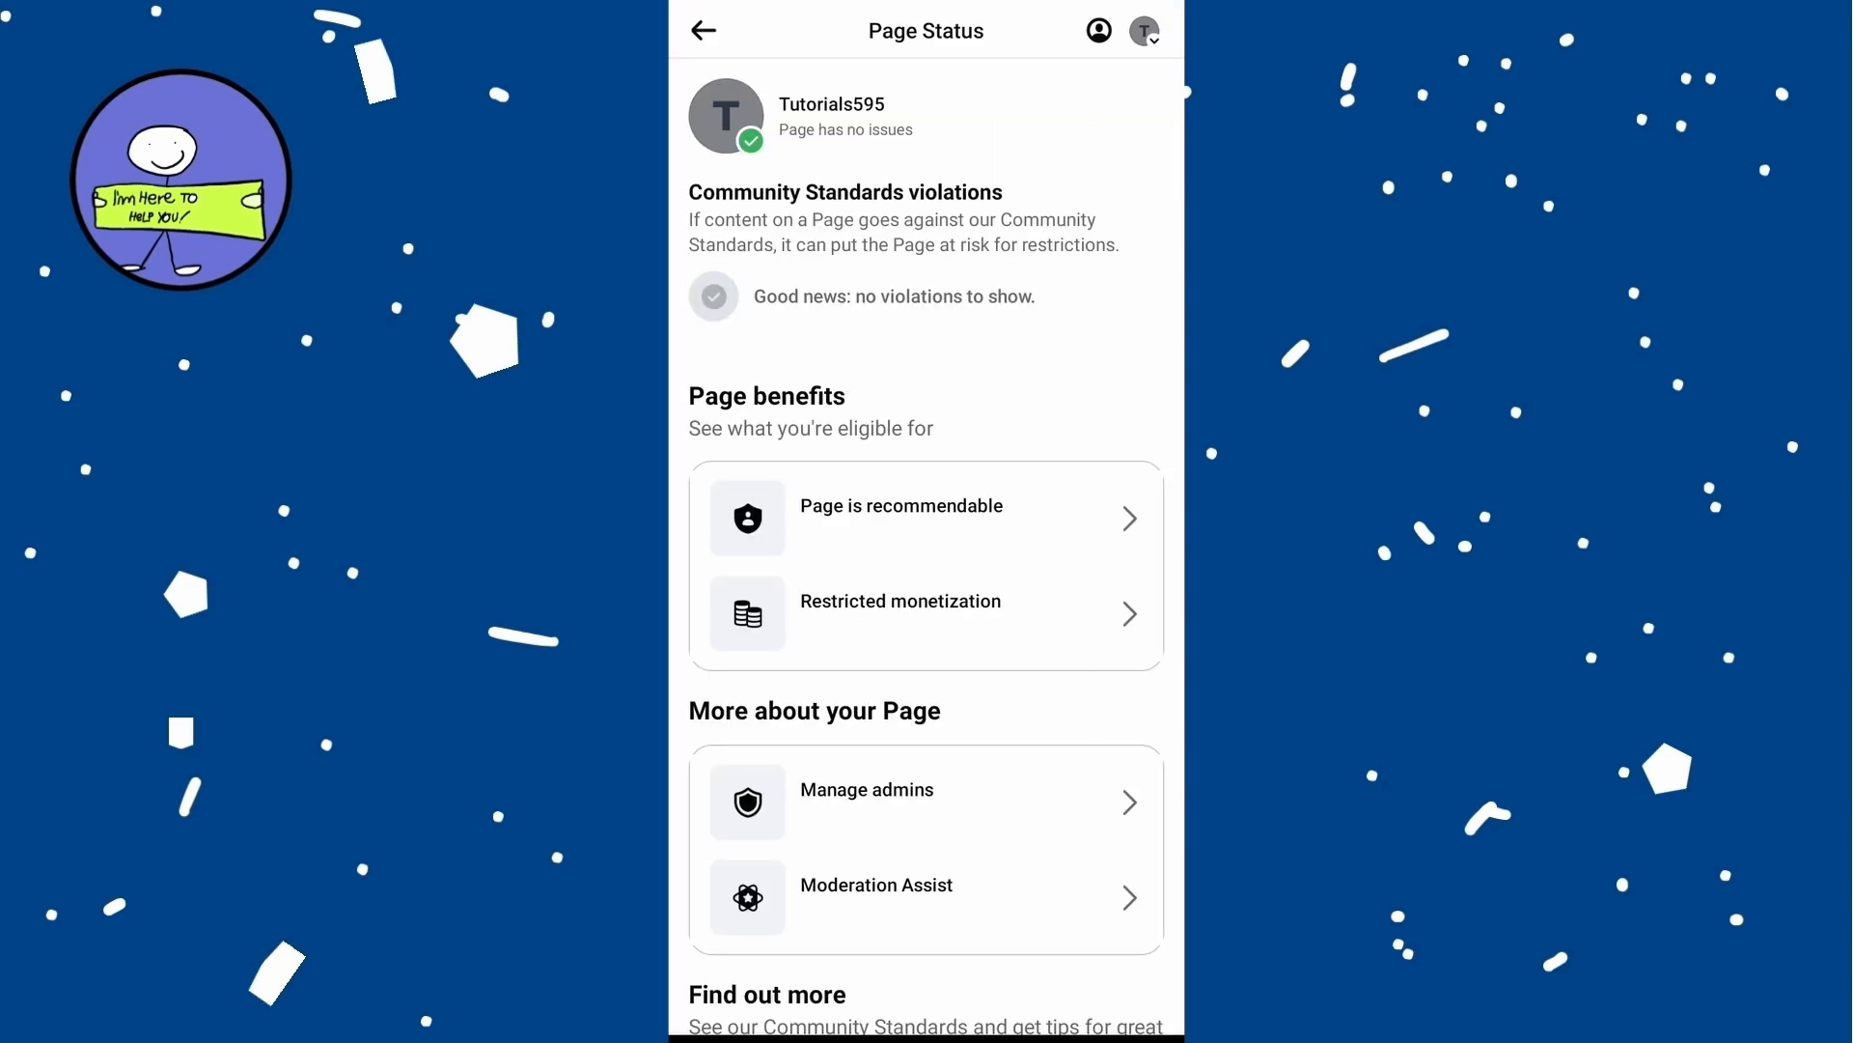
{"action": "scroll", "scroll_direction": "down", "scroll_amount": 3}
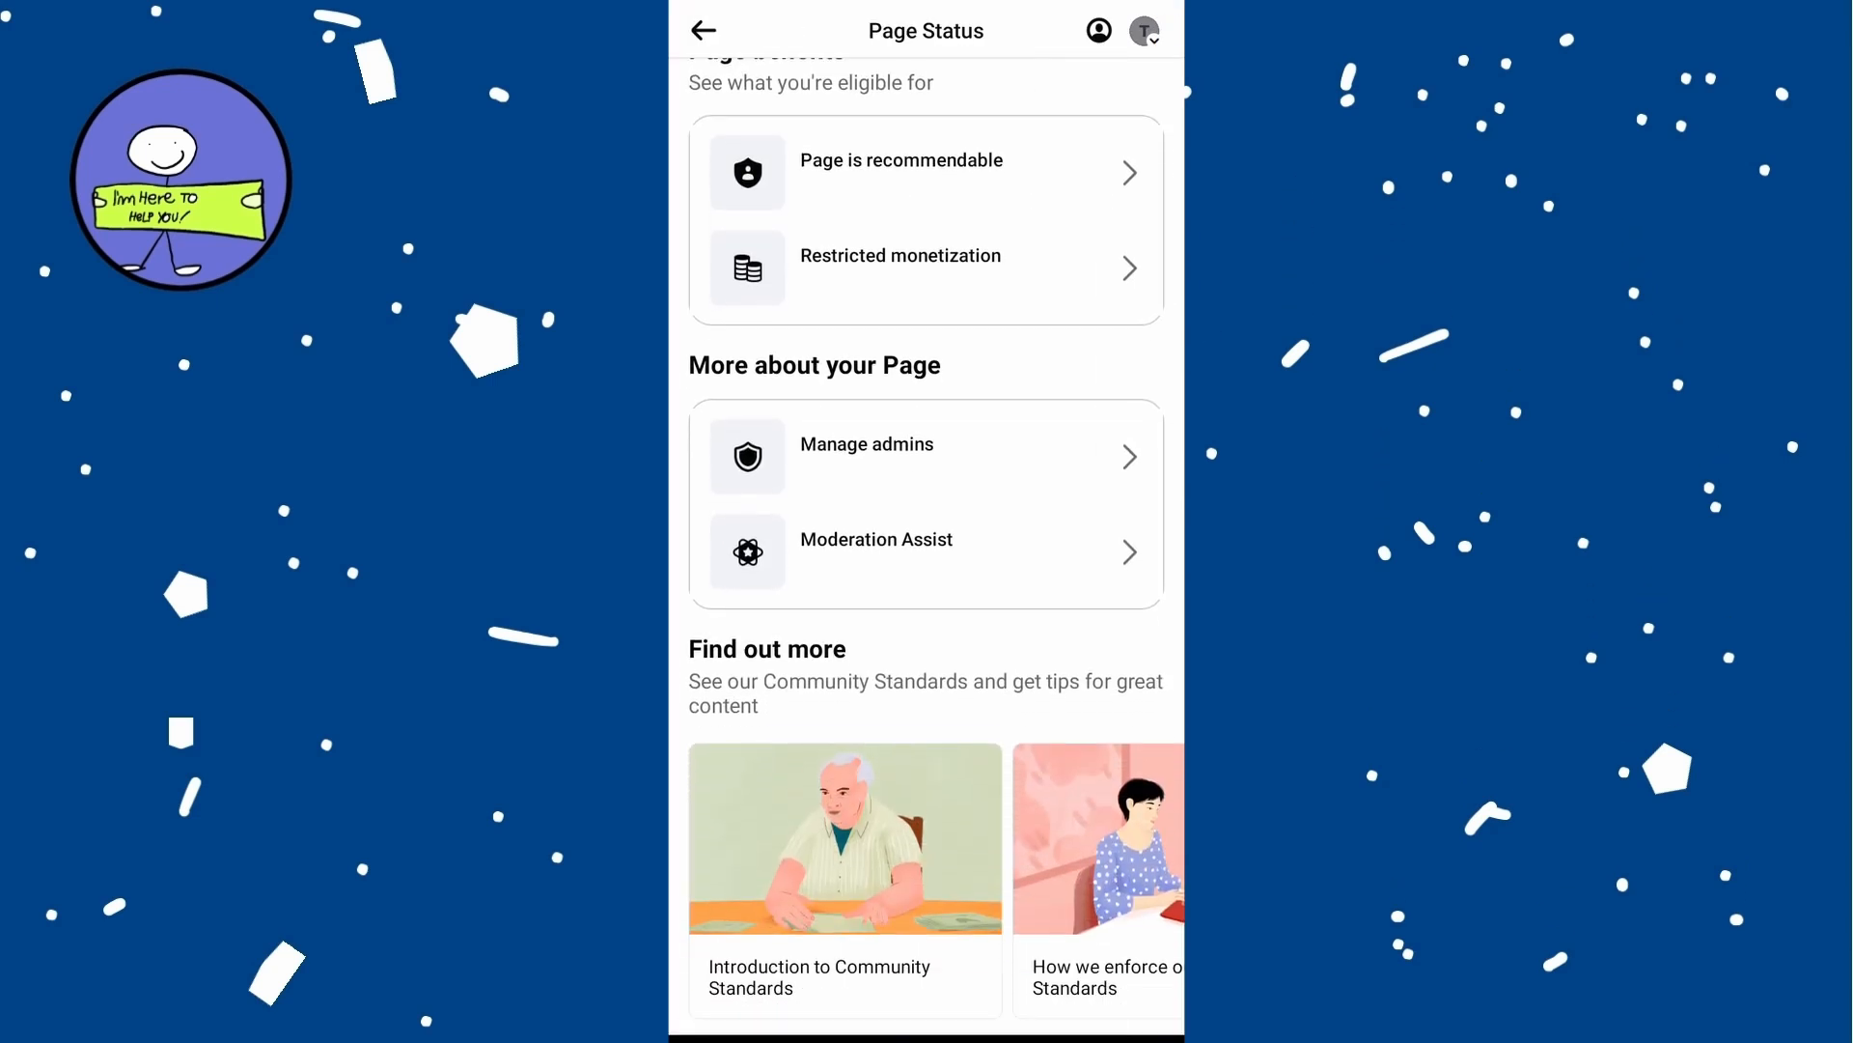
{"action": "scroll", "scroll_direction": "down", "scroll_amount": 3}
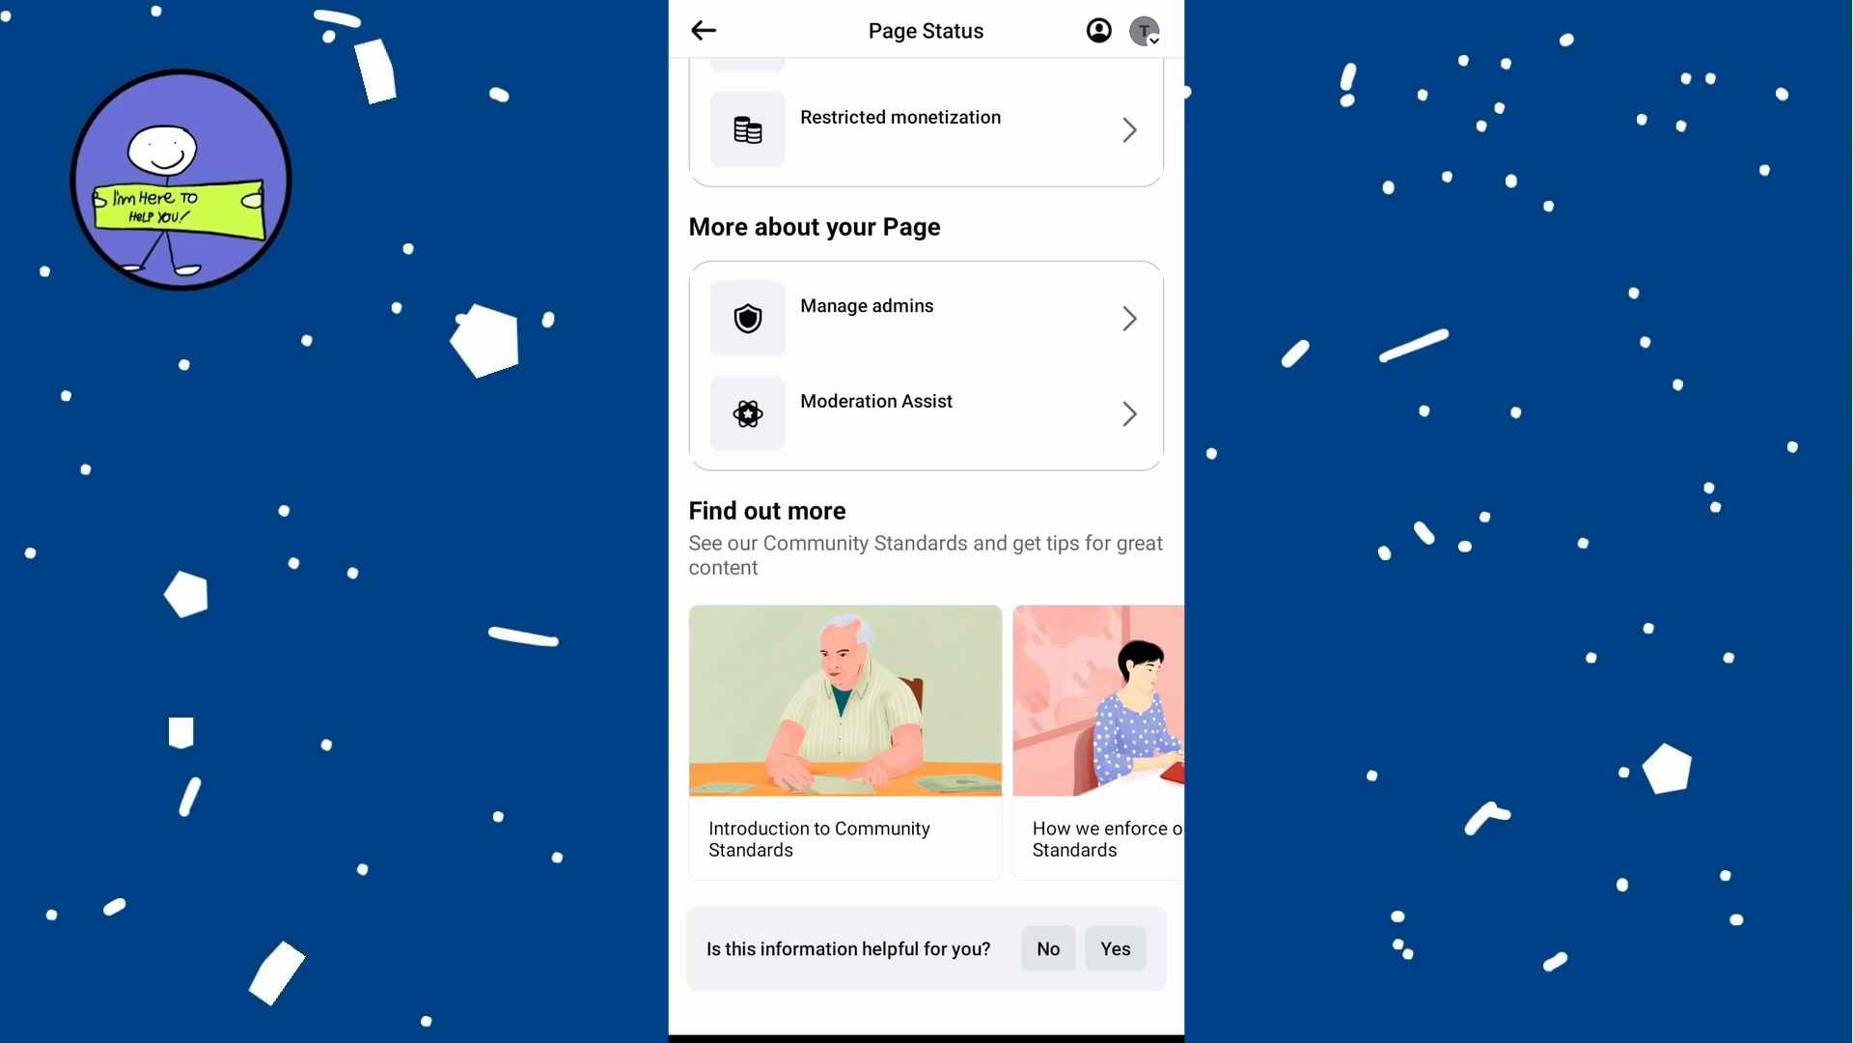
{"action": "scroll", "scroll_direction": "down", "scroll_amount": 3}
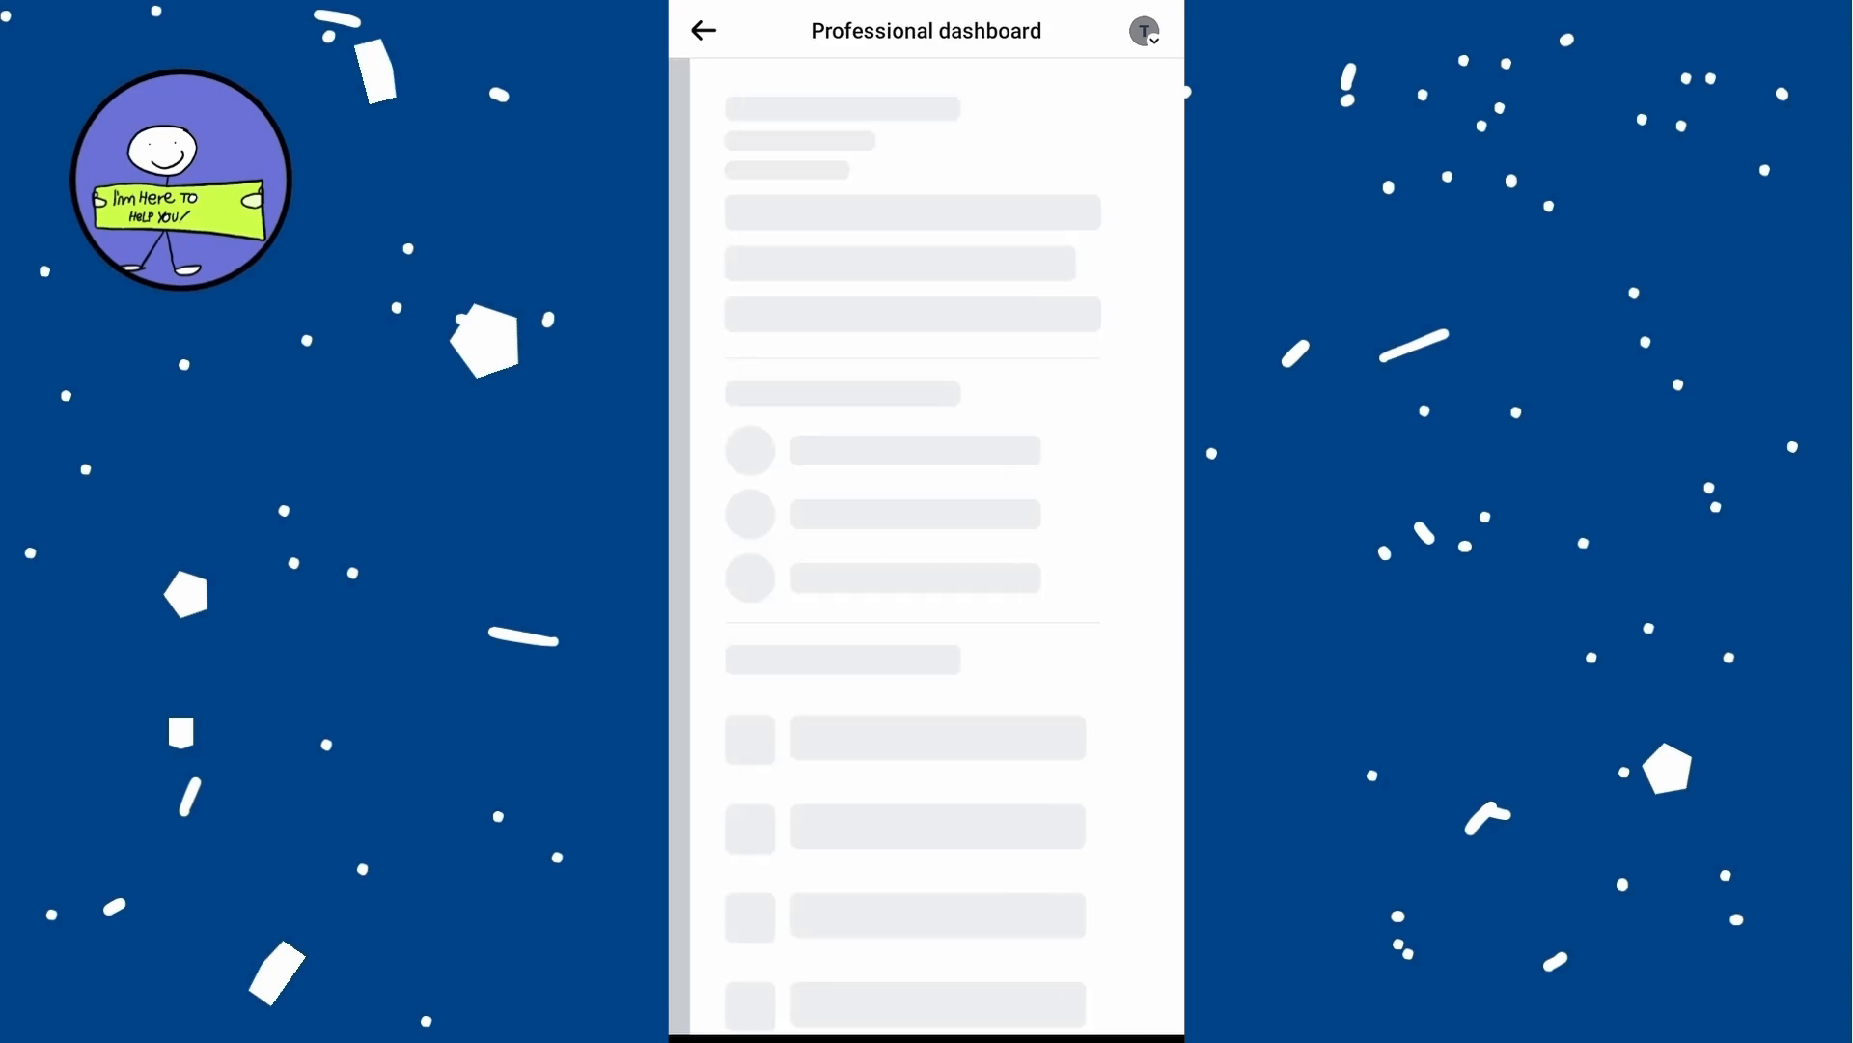
{"action": "left_click", "coordinate": [1120, 91]}
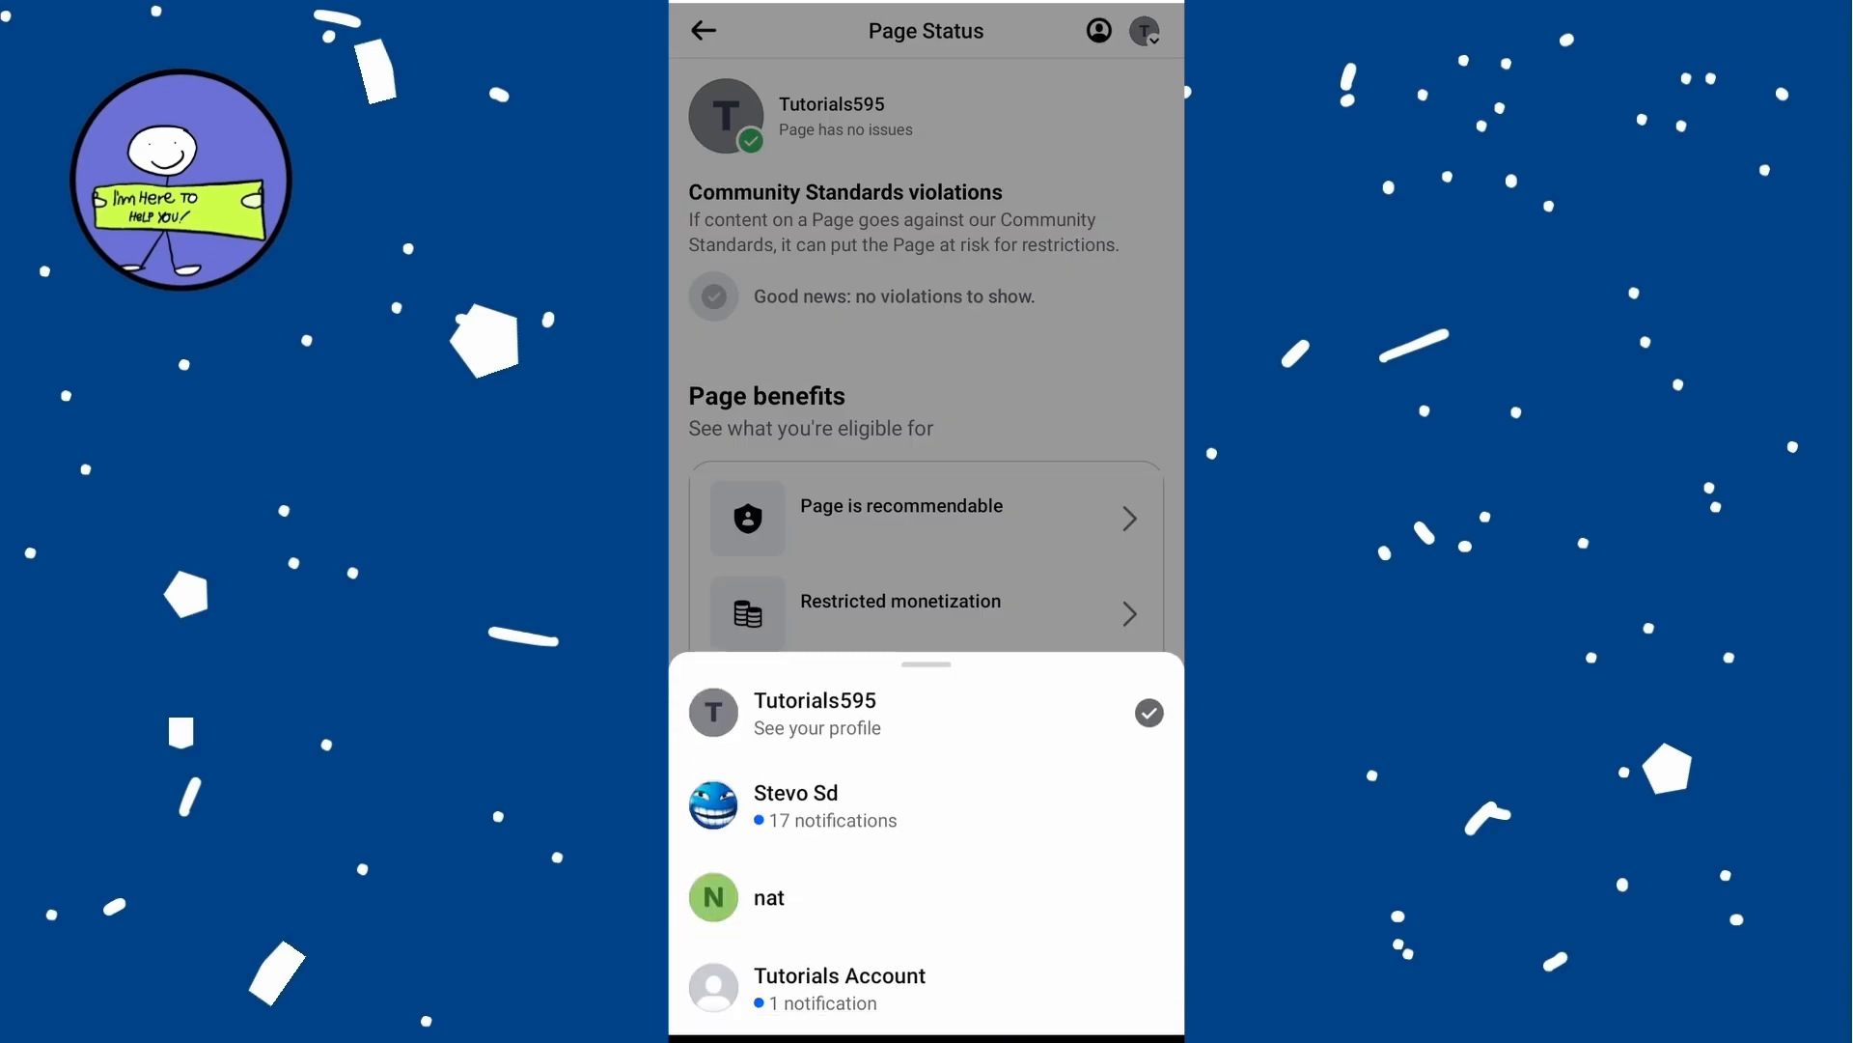
Return to the Stevo Sd personal profile and show its Profile Settings list with Profile Status.
{"action": "left_click", "coordinate": [794, 804]}
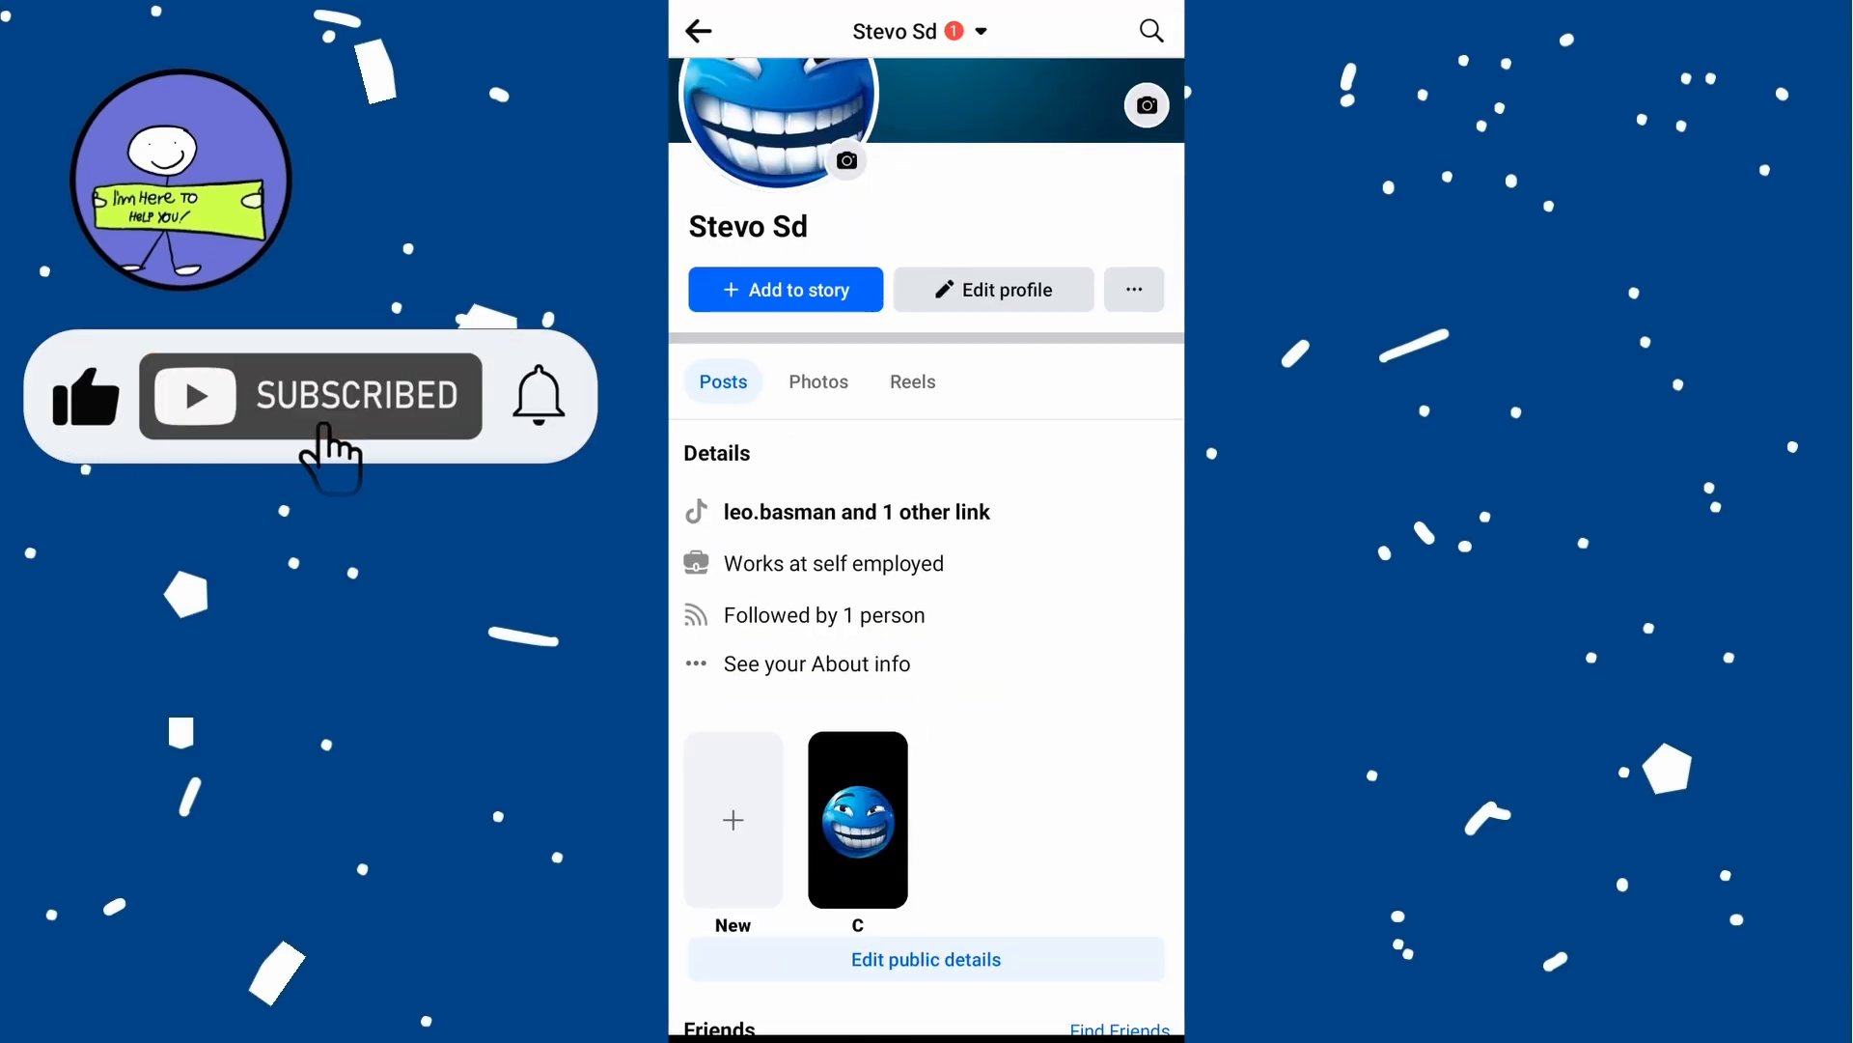
{"action": "left_click", "coordinate": [1131, 289]}
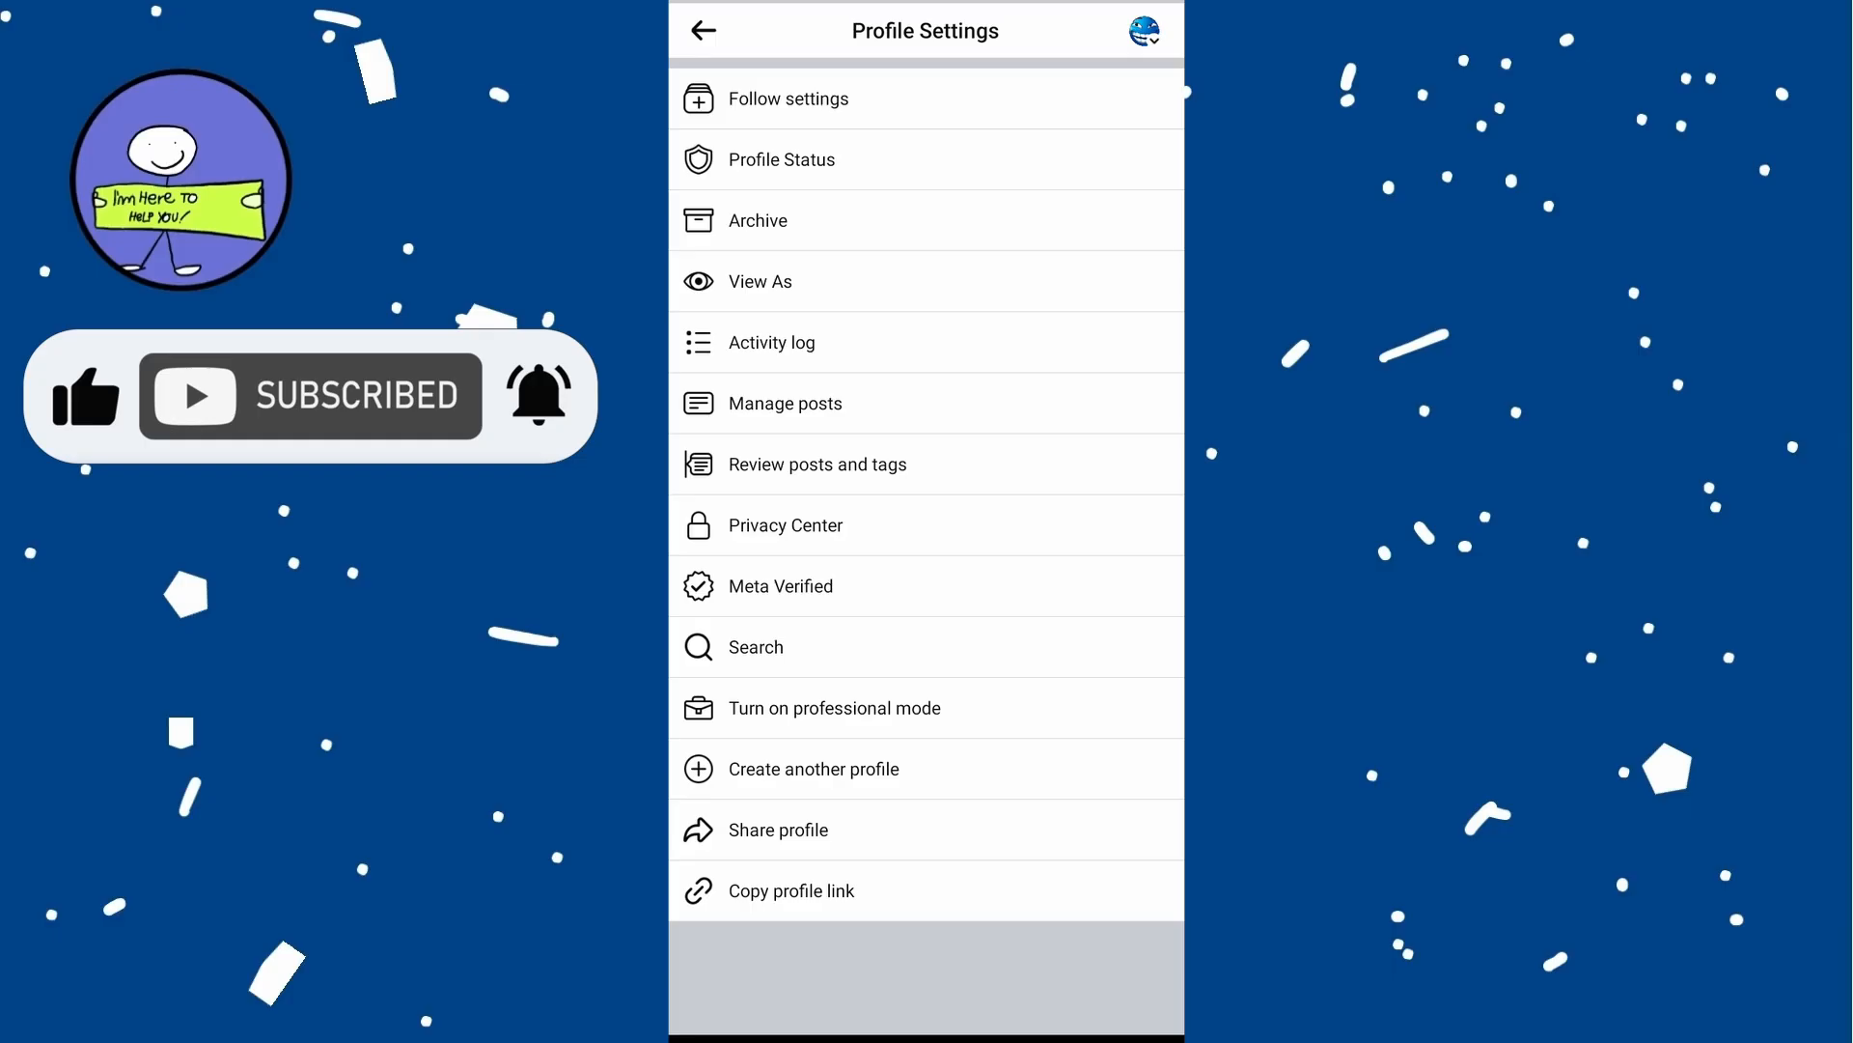